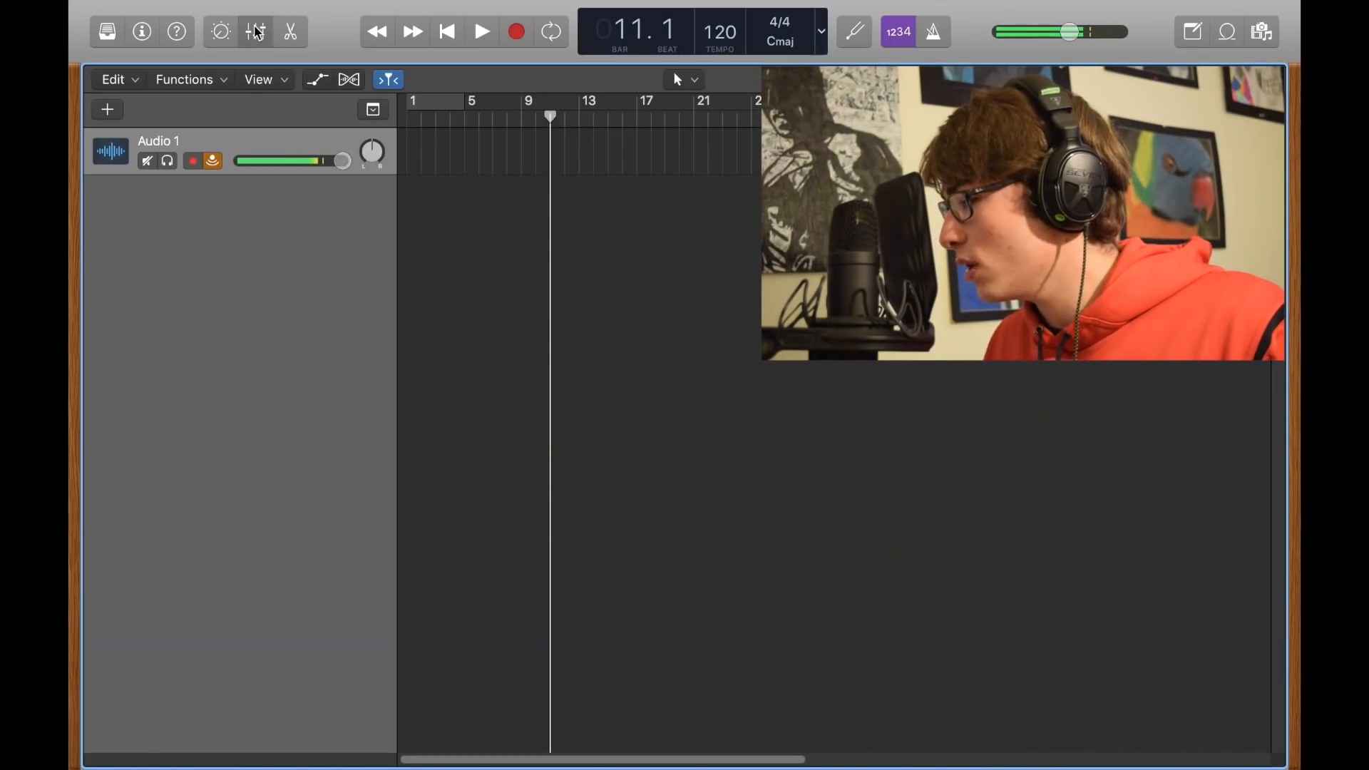
Show the mixer so the Audio 1 channel strip appears below the tracks.
left_click(256, 32)
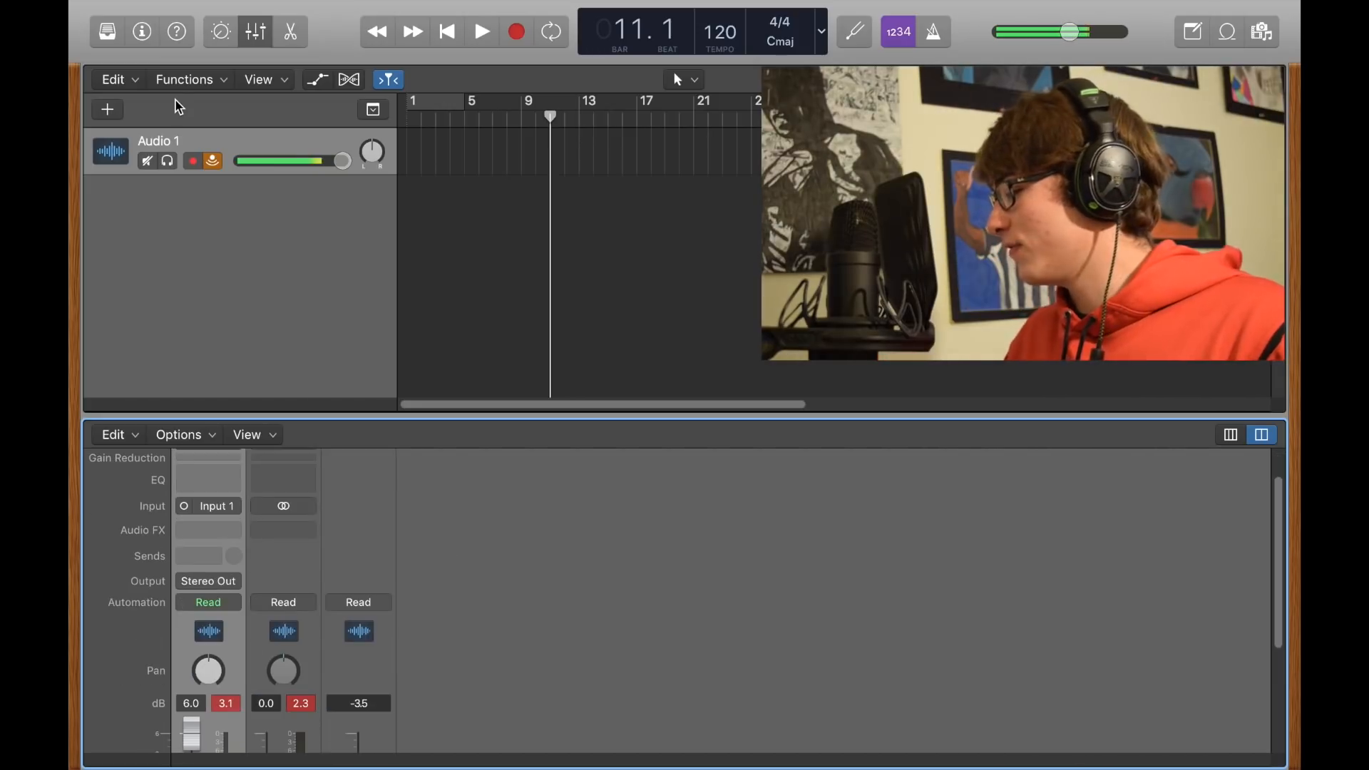
mouse_move(226, 322)
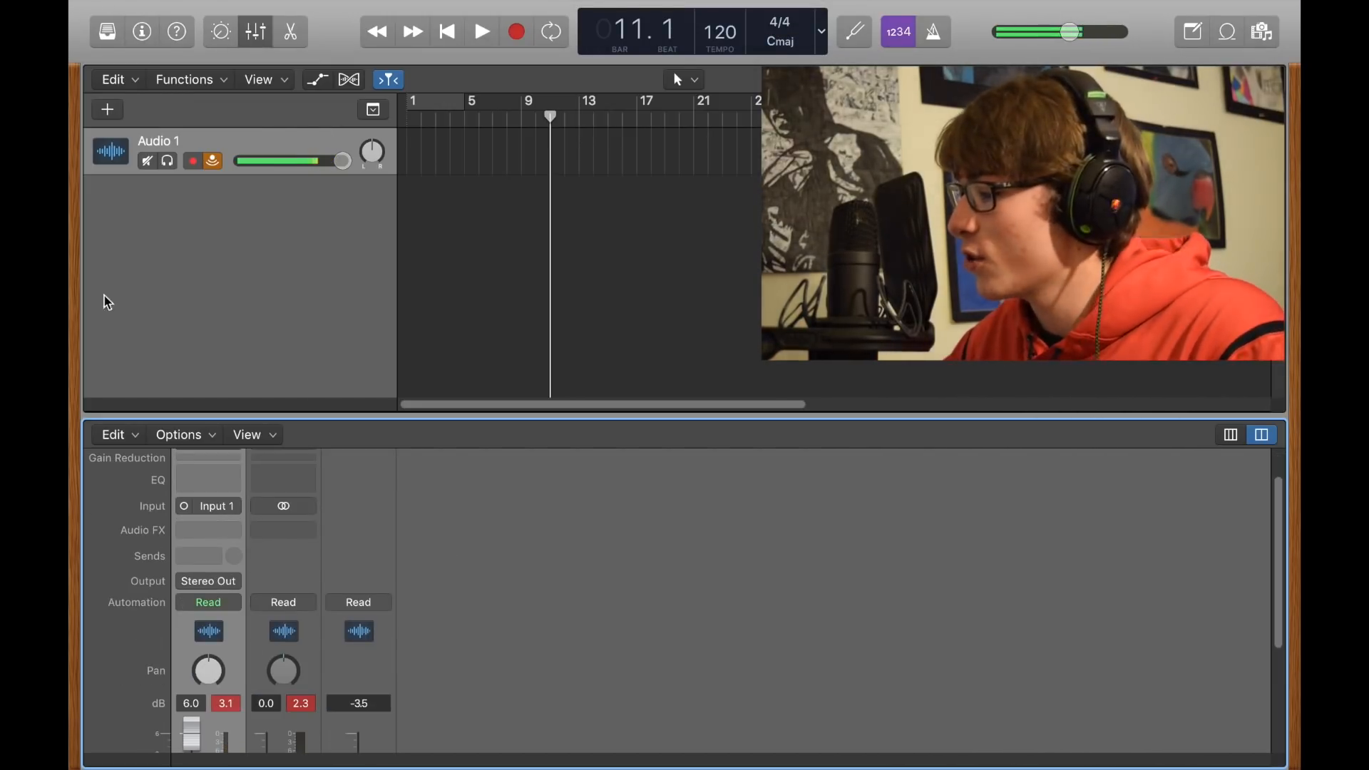
Load the Compressed Vocal preset from the Library's Voice category onto the track.
left_click(106, 31)
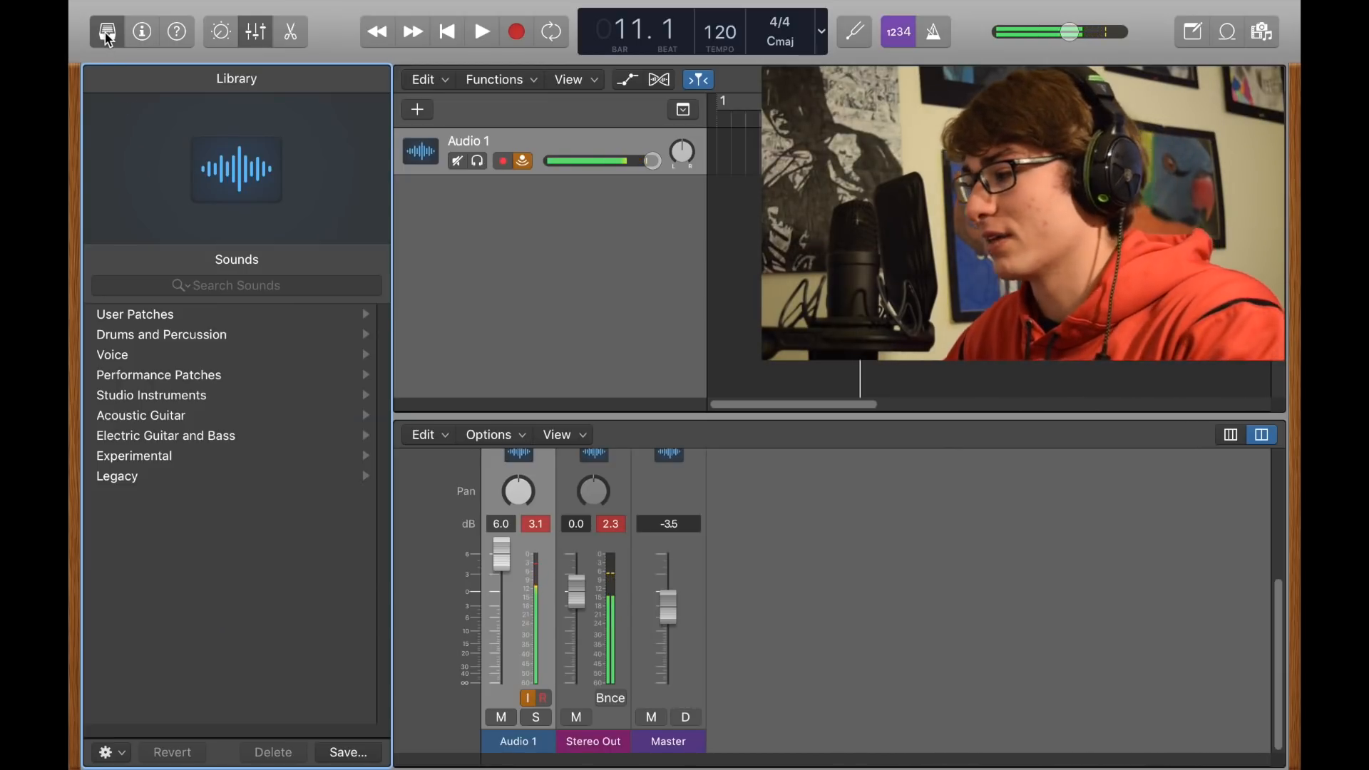
left_click(112, 355)
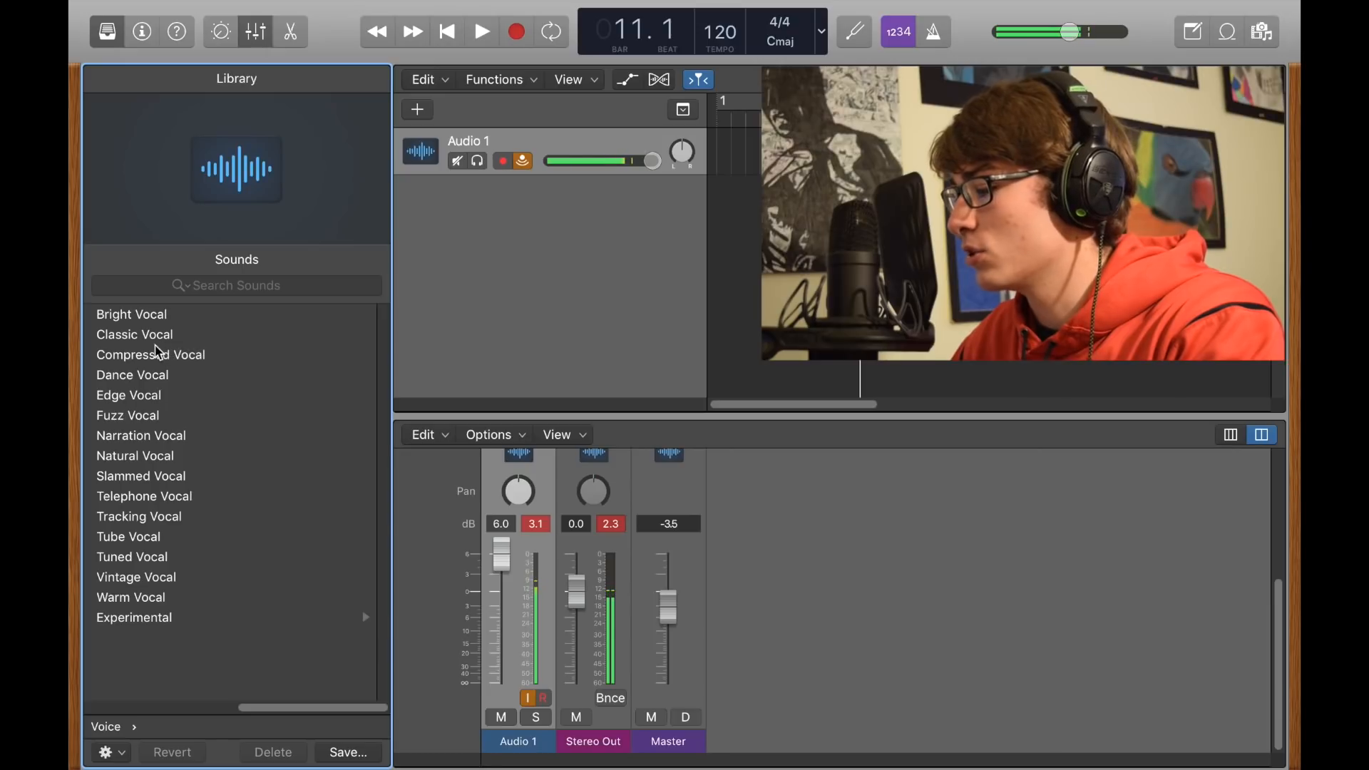
left_click(151, 354)
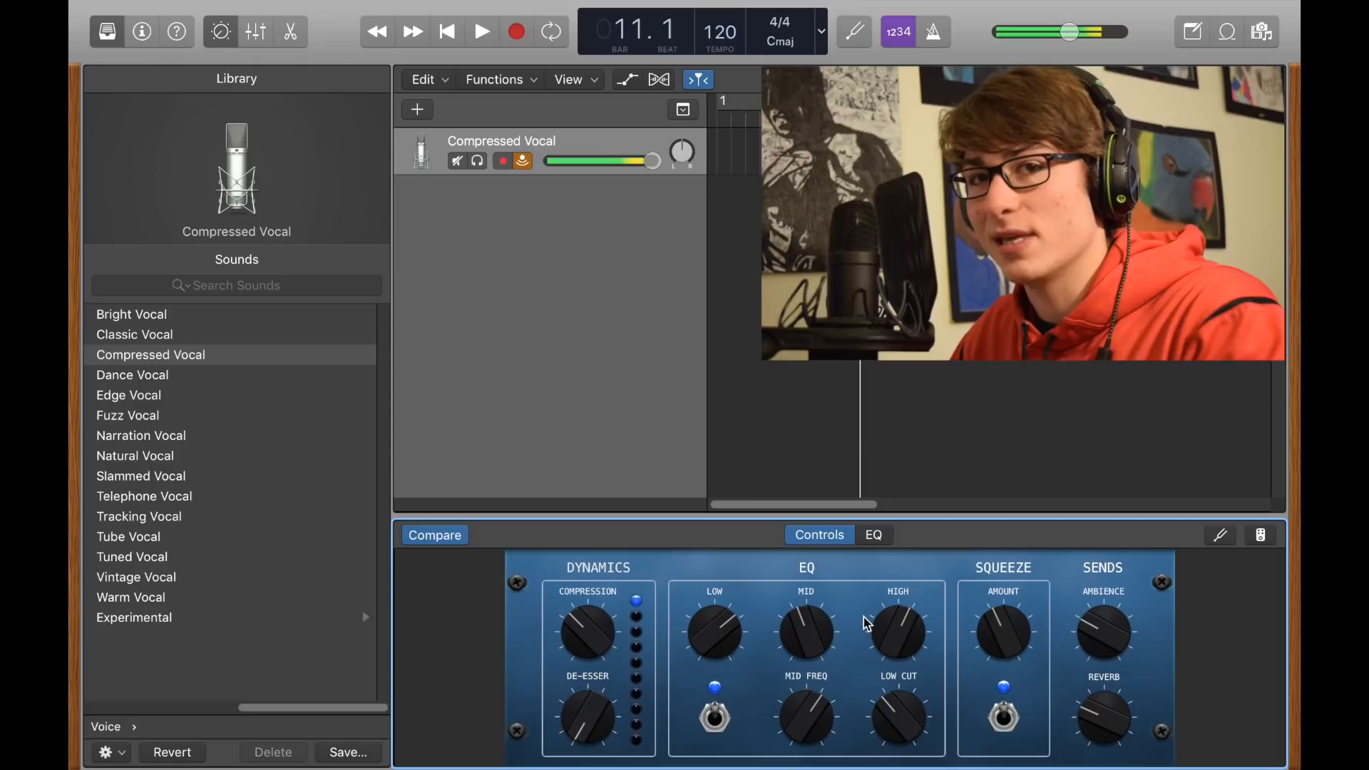
mouse_move(869, 618)
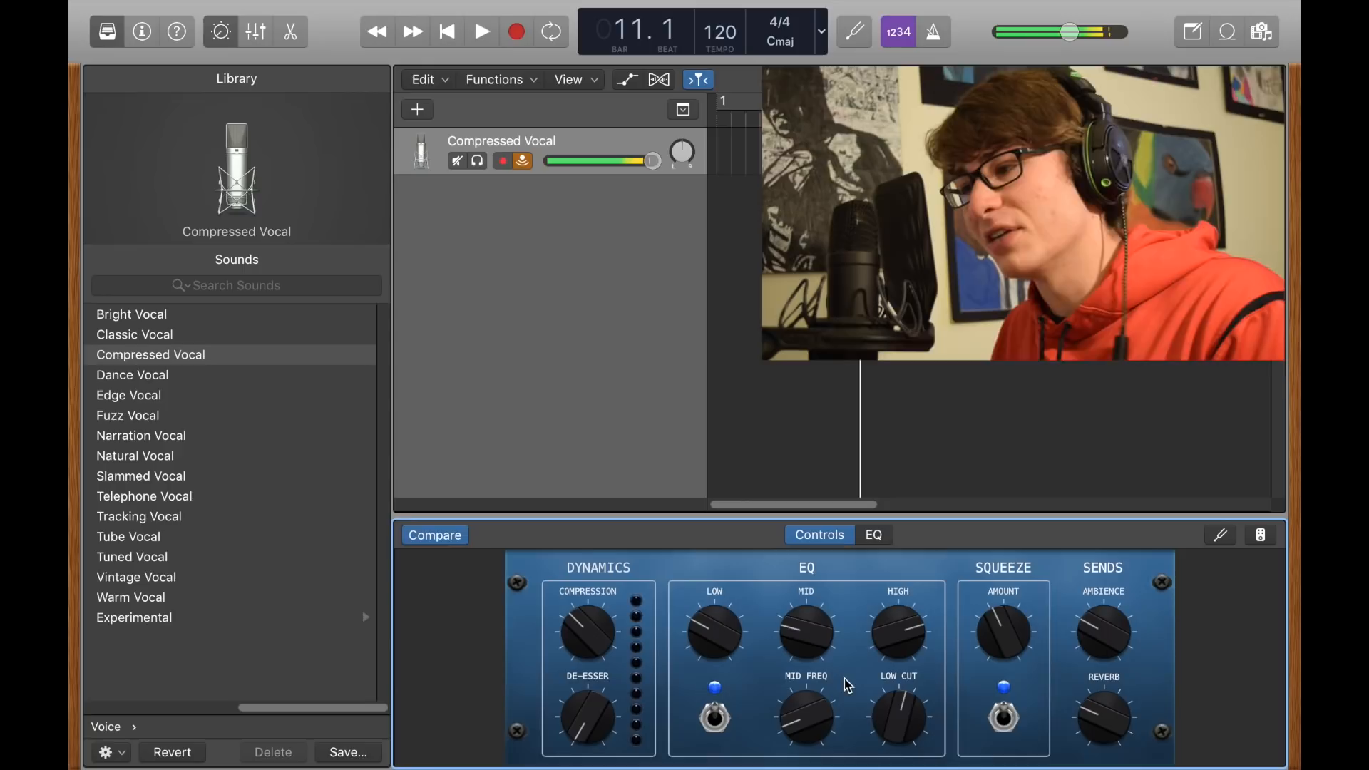
Switch to the mixer to view DeEsser, compressors, Pedalboard and Channel EQ slots.
left_click(256, 32)
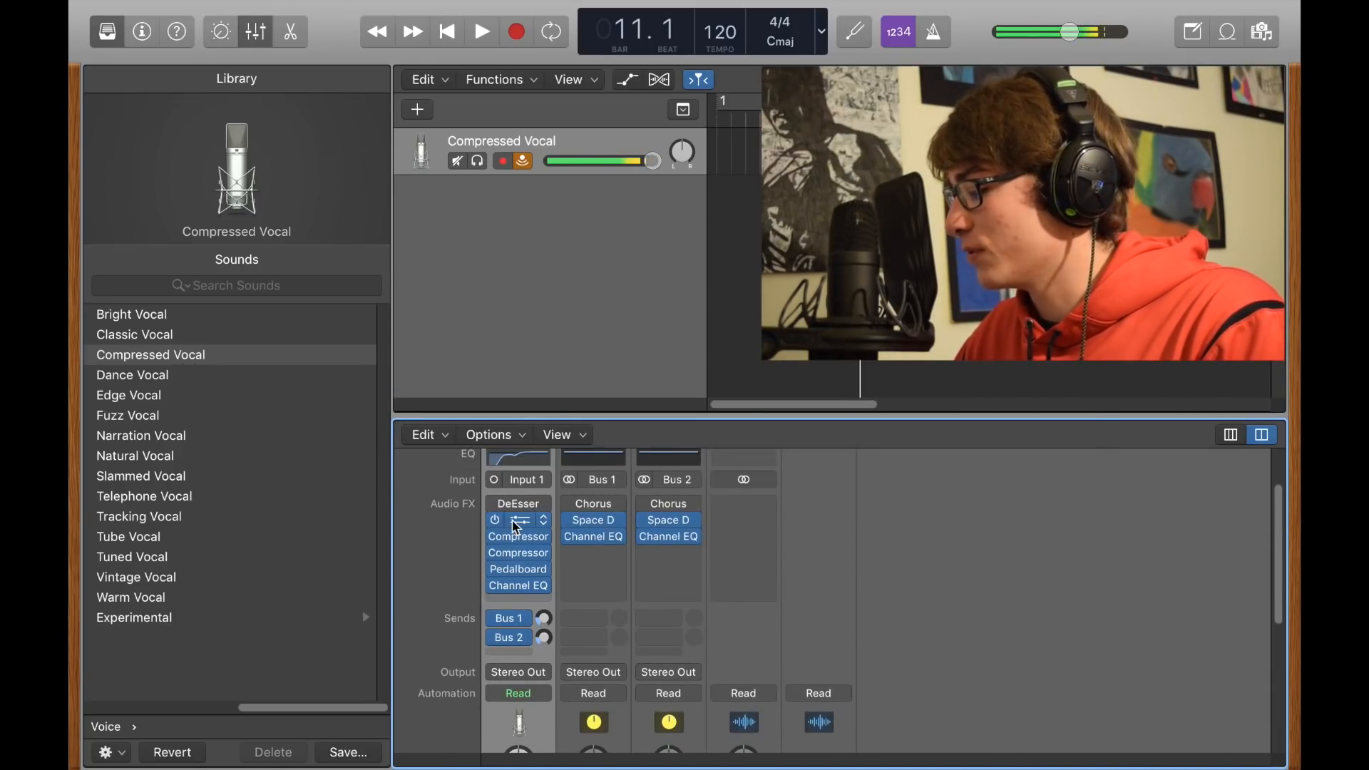
Cut the first Channel EQ by -9 dB at 415 Hz and close it.
double_click(517, 585)
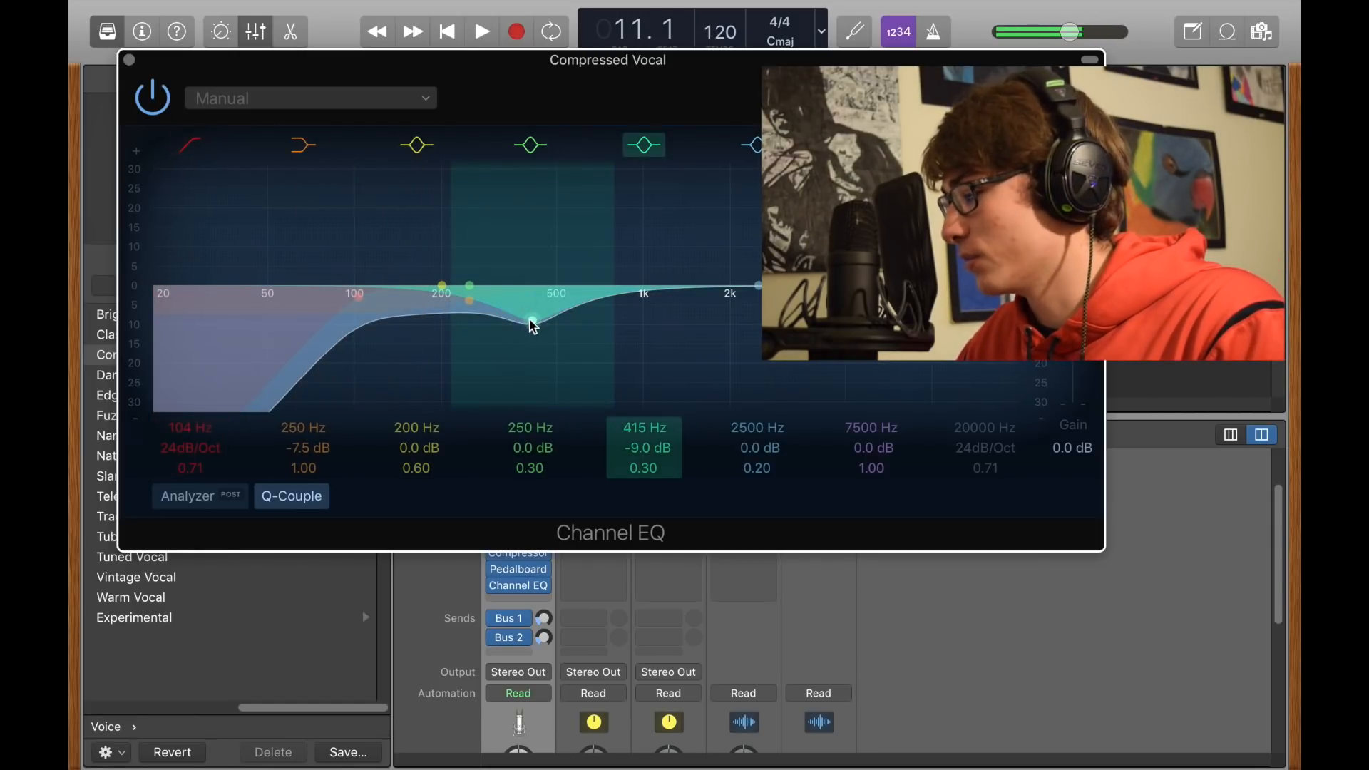
mouse_move(586, 364)
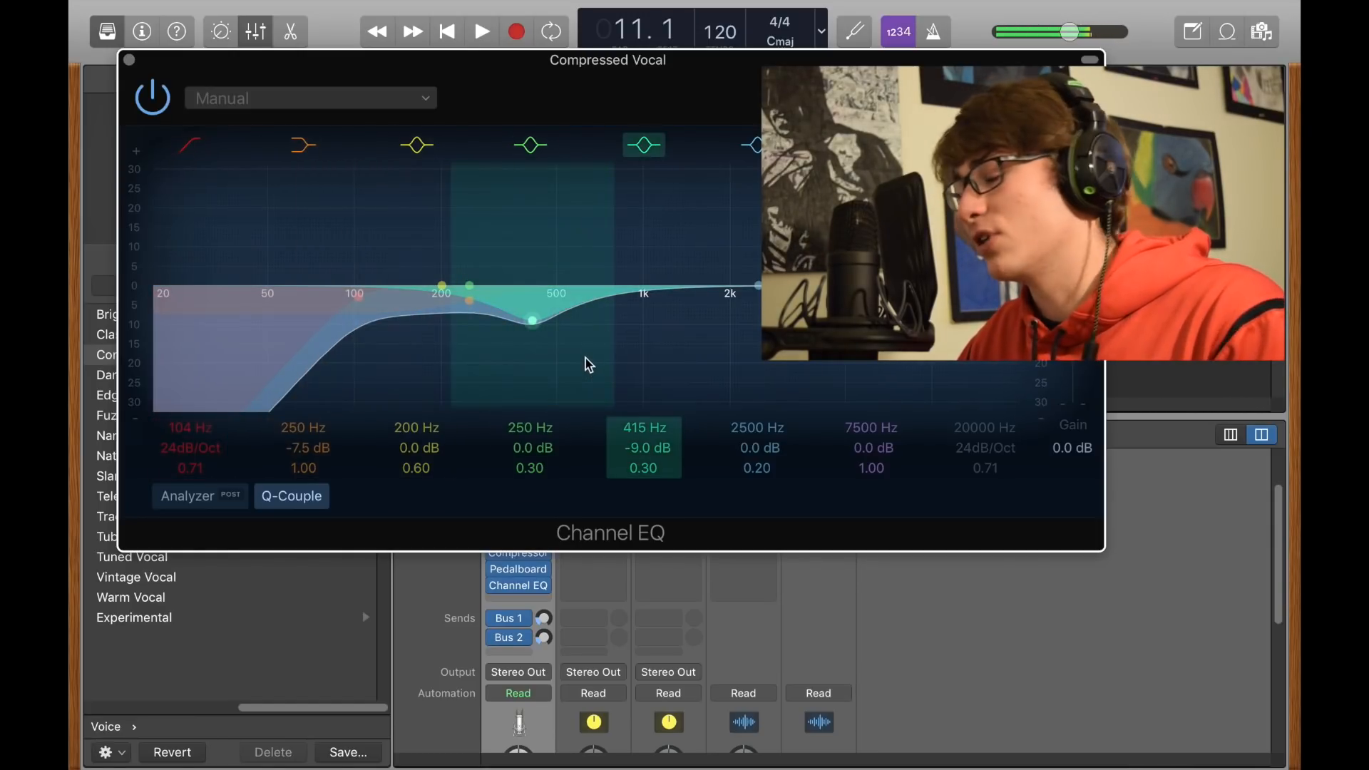
left_click(1088, 59)
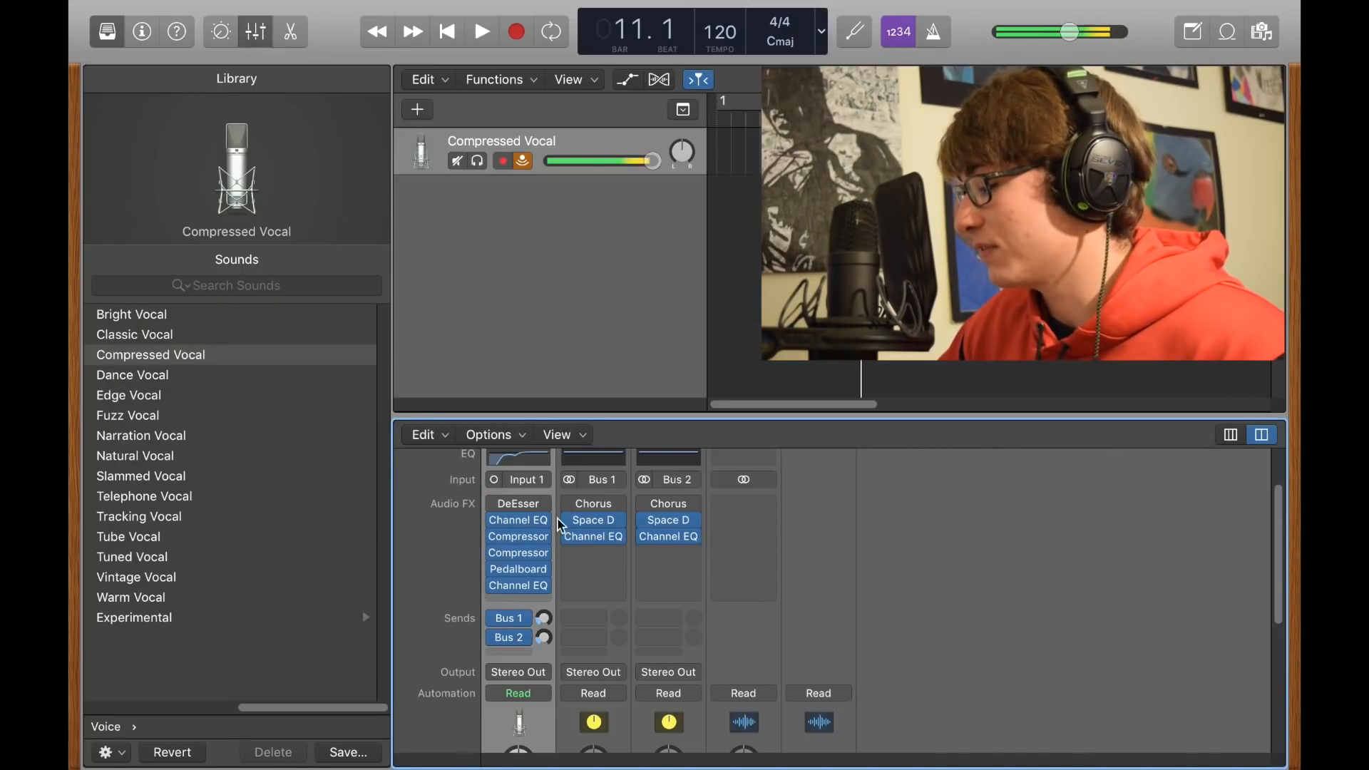
mouse_move(518, 553)
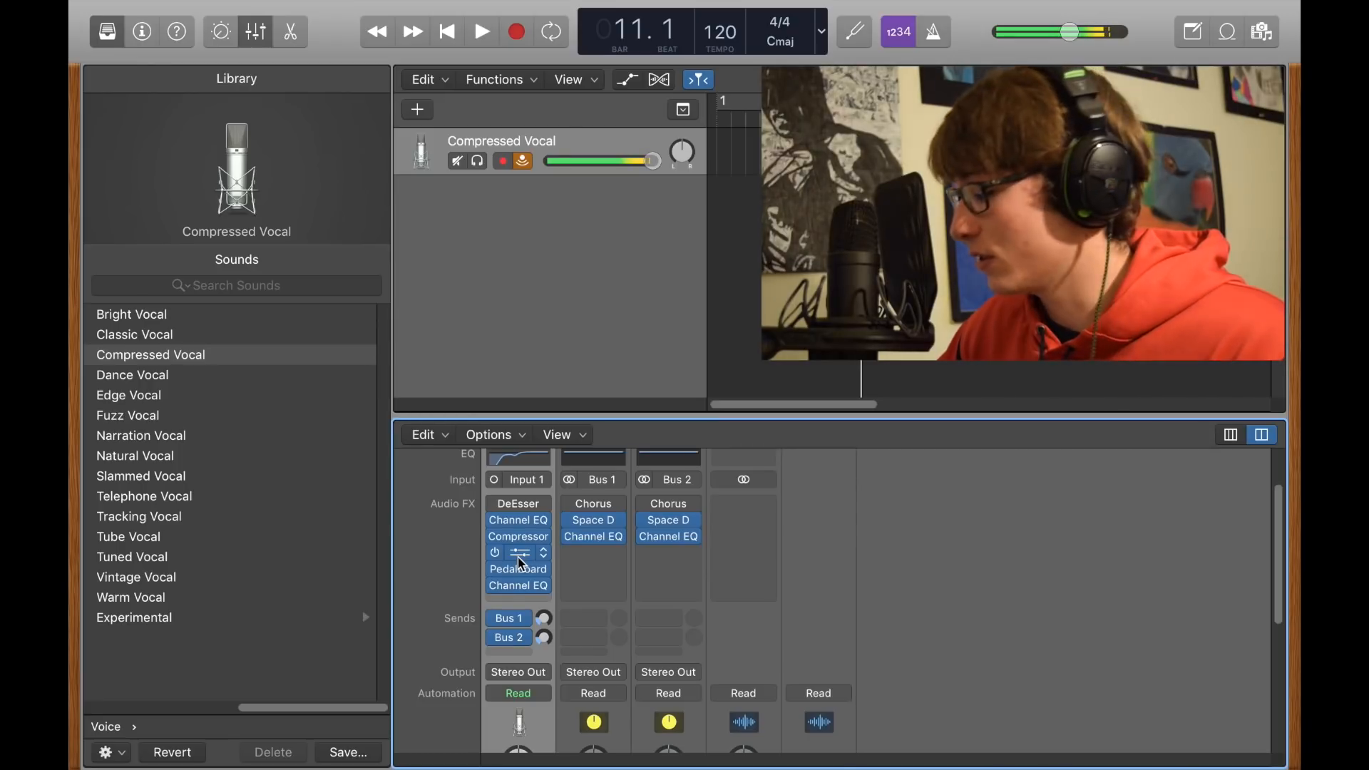
mouse_move(517, 552)
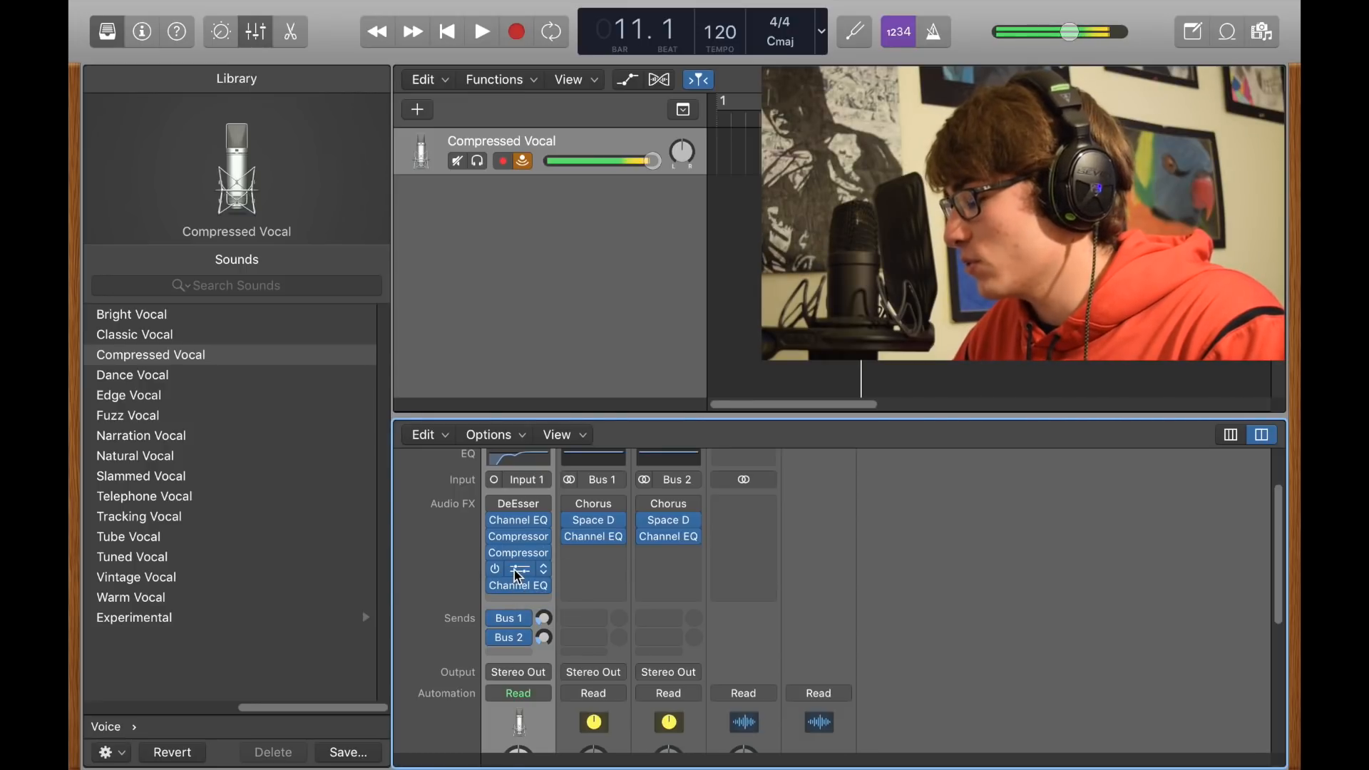
Raise the first Squash compressor's Level knob in the vocal's Pedalboard.
double_click(517, 569)
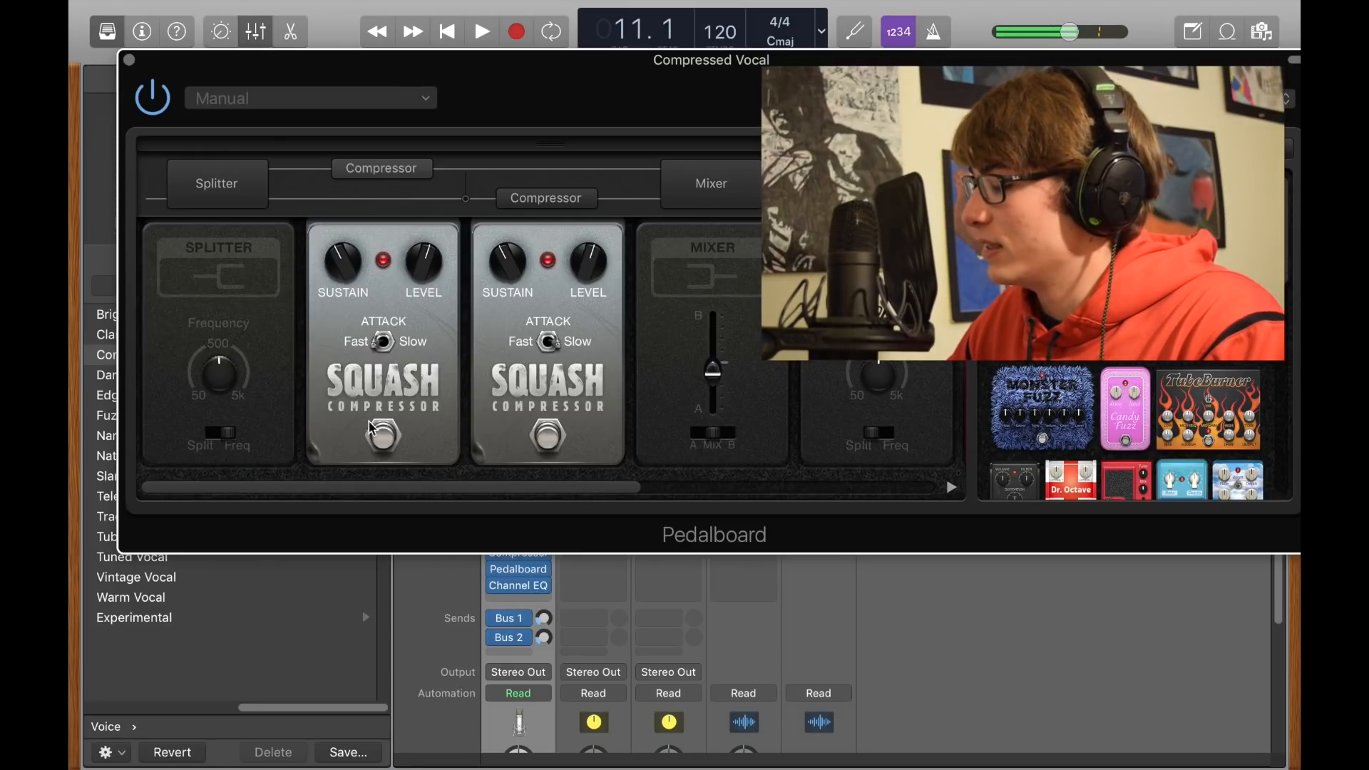
mouse_move(423, 262)
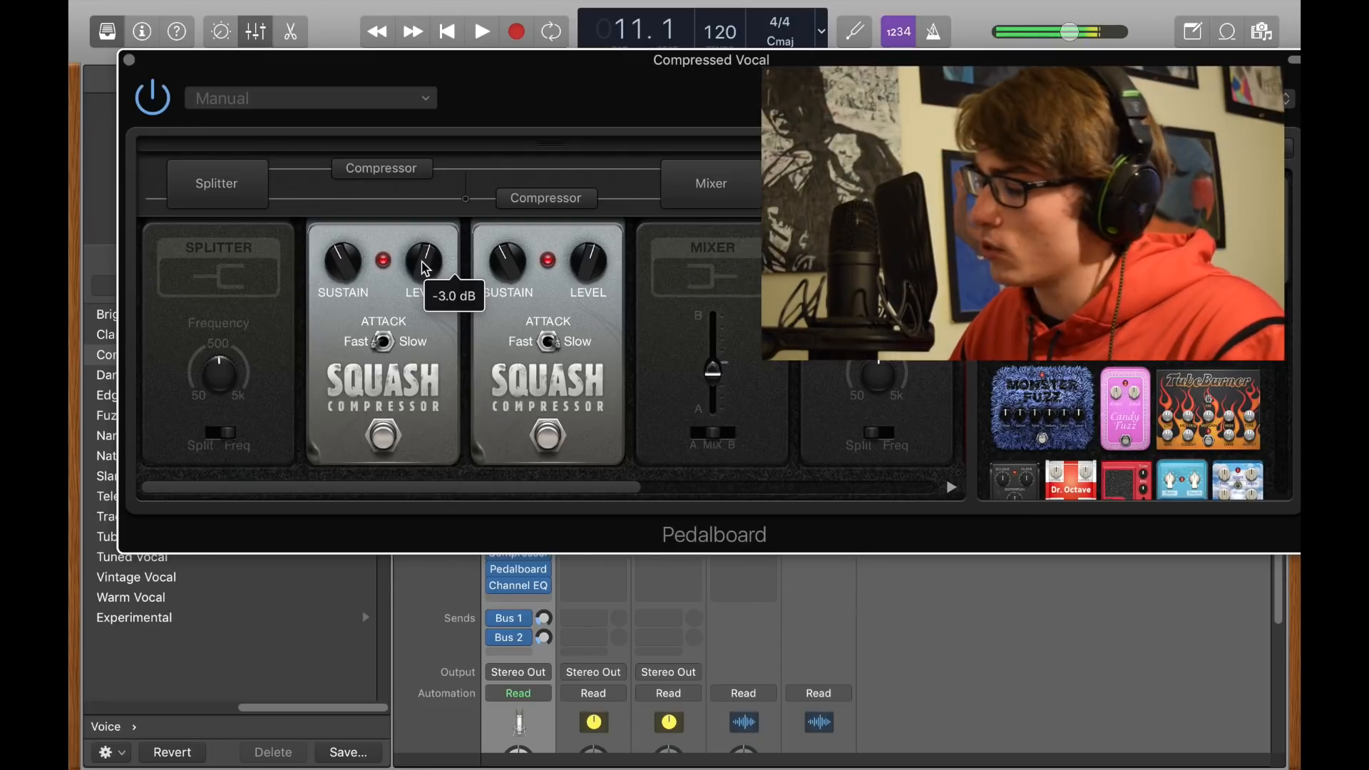
left_click_drag(423, 262, 428, 252)
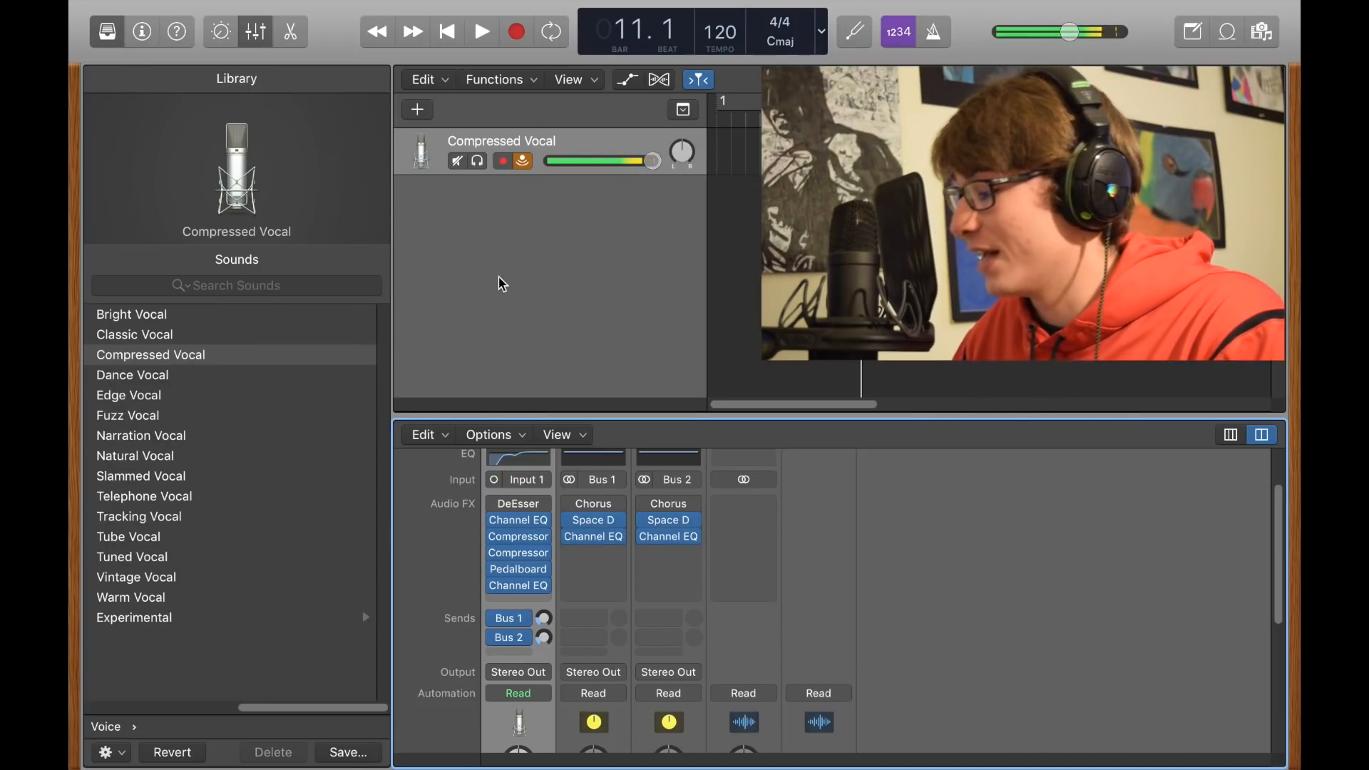
Open and close the Bus 1 Space Designer room reverb.
left_click(447, 31)
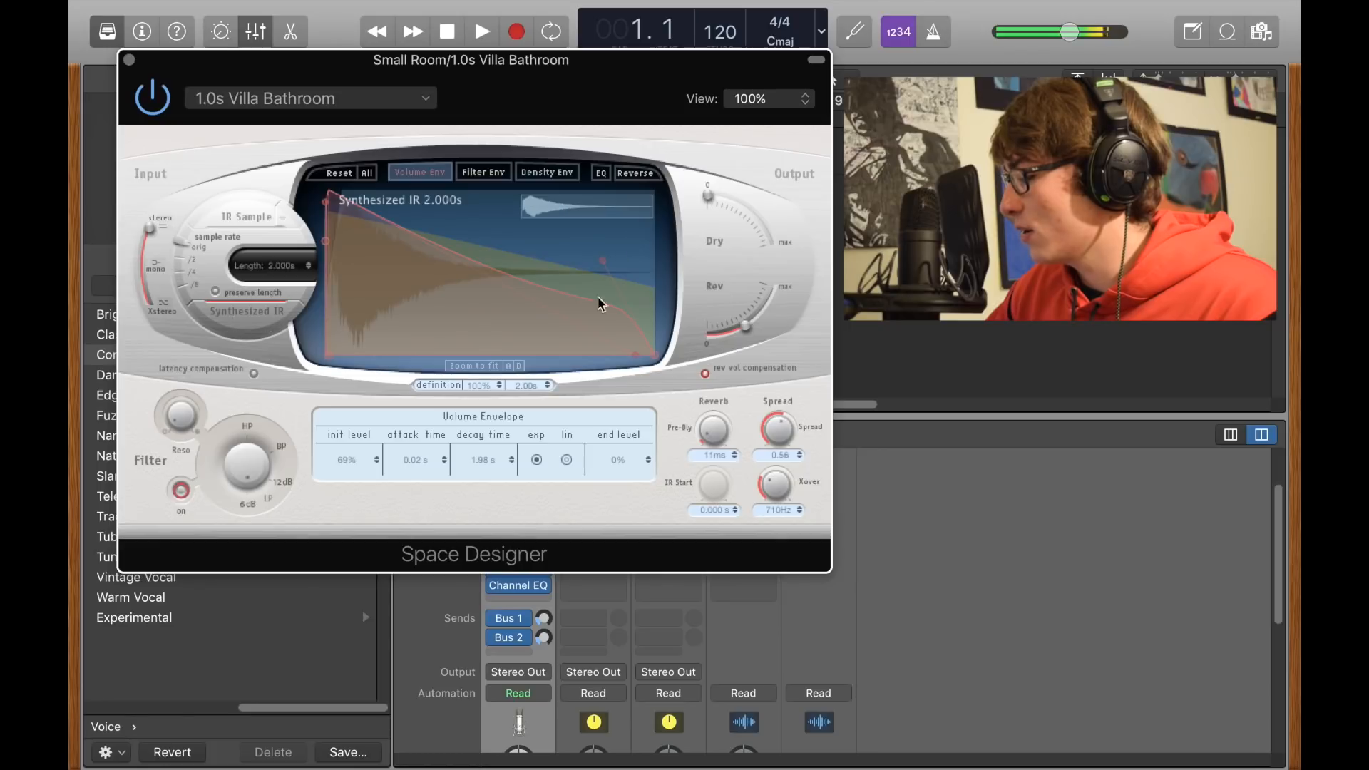
left_click(128, 60)
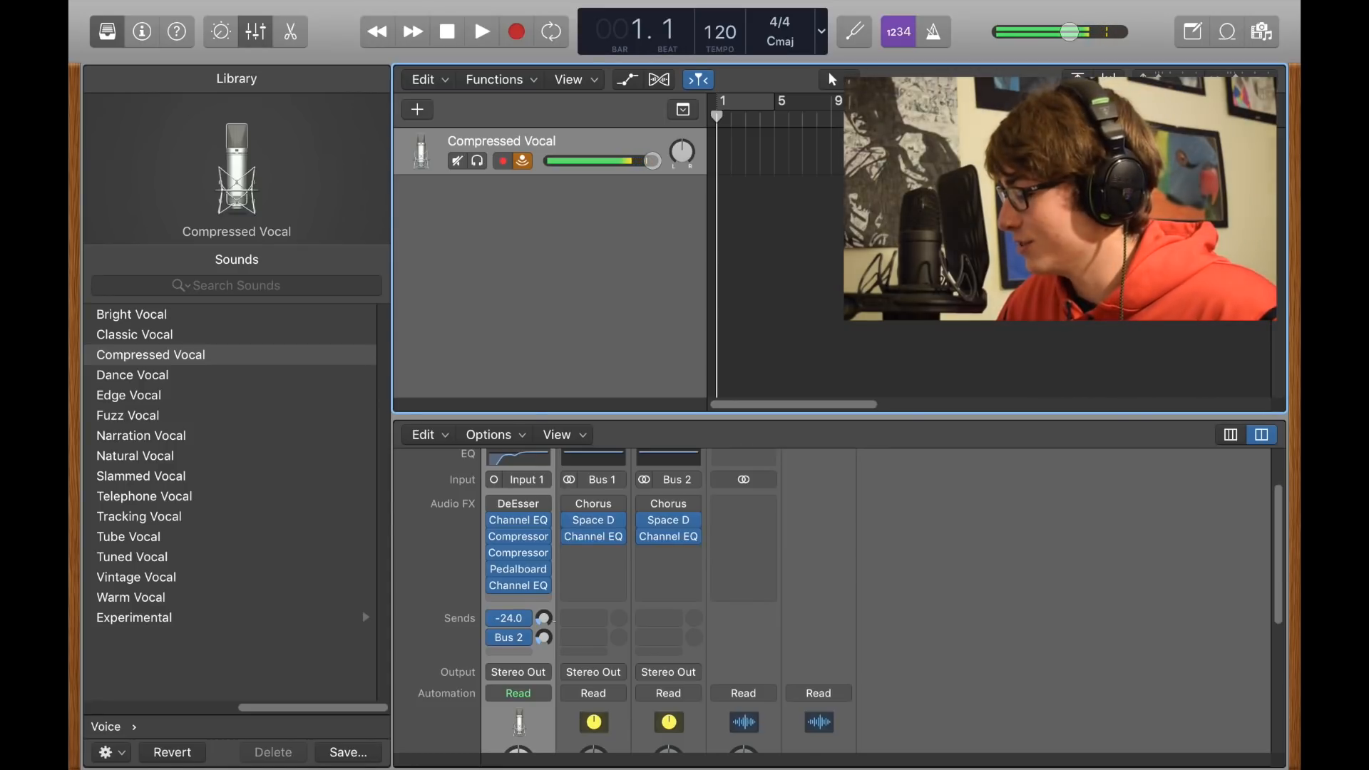
left_click(508, 618)
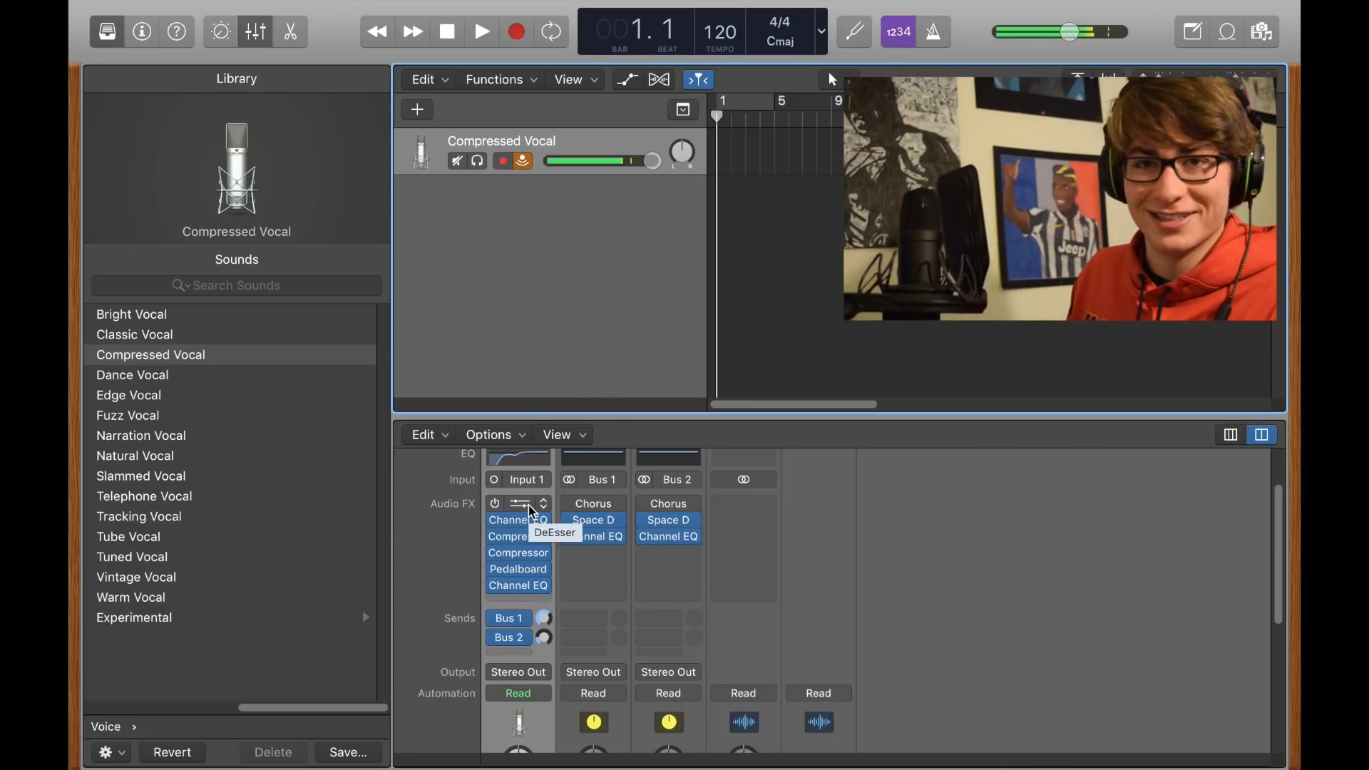
left_click(518, 503)
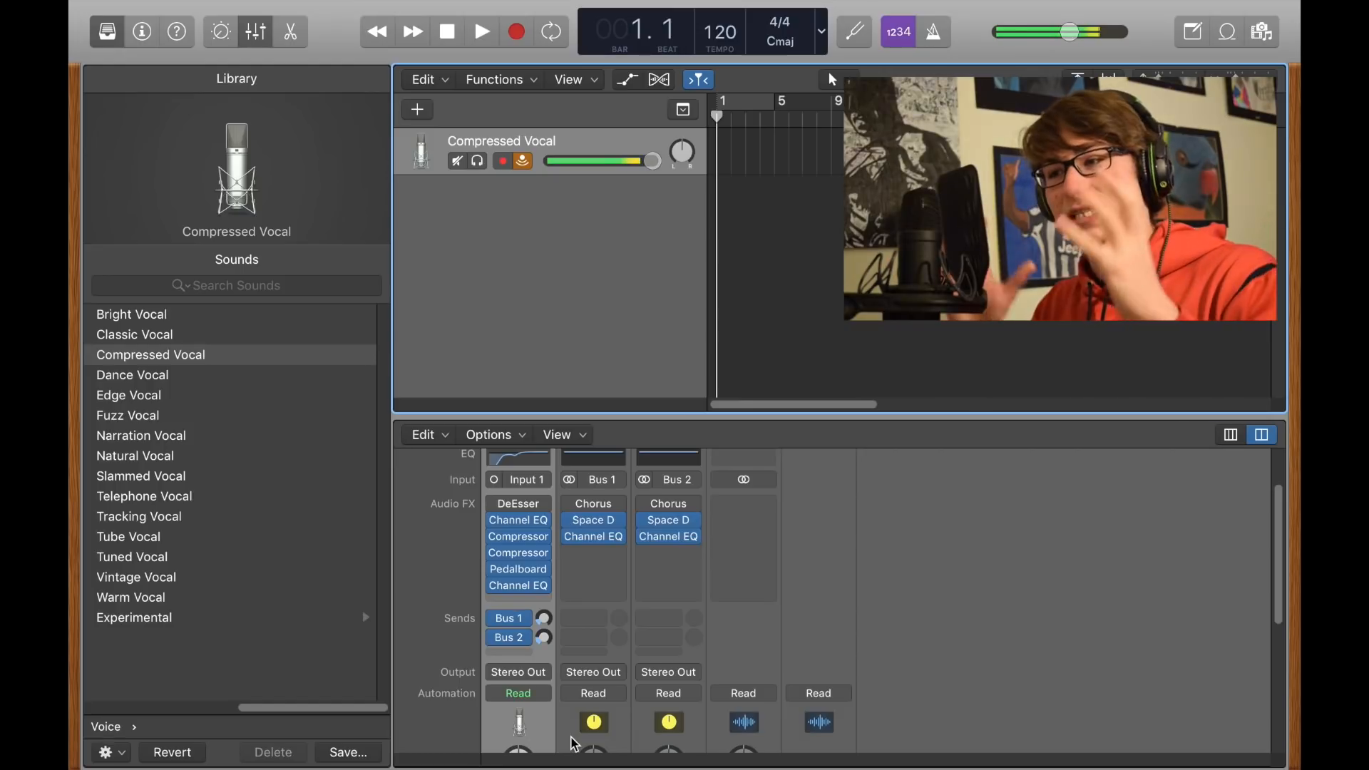
mouse_move(559, 627)
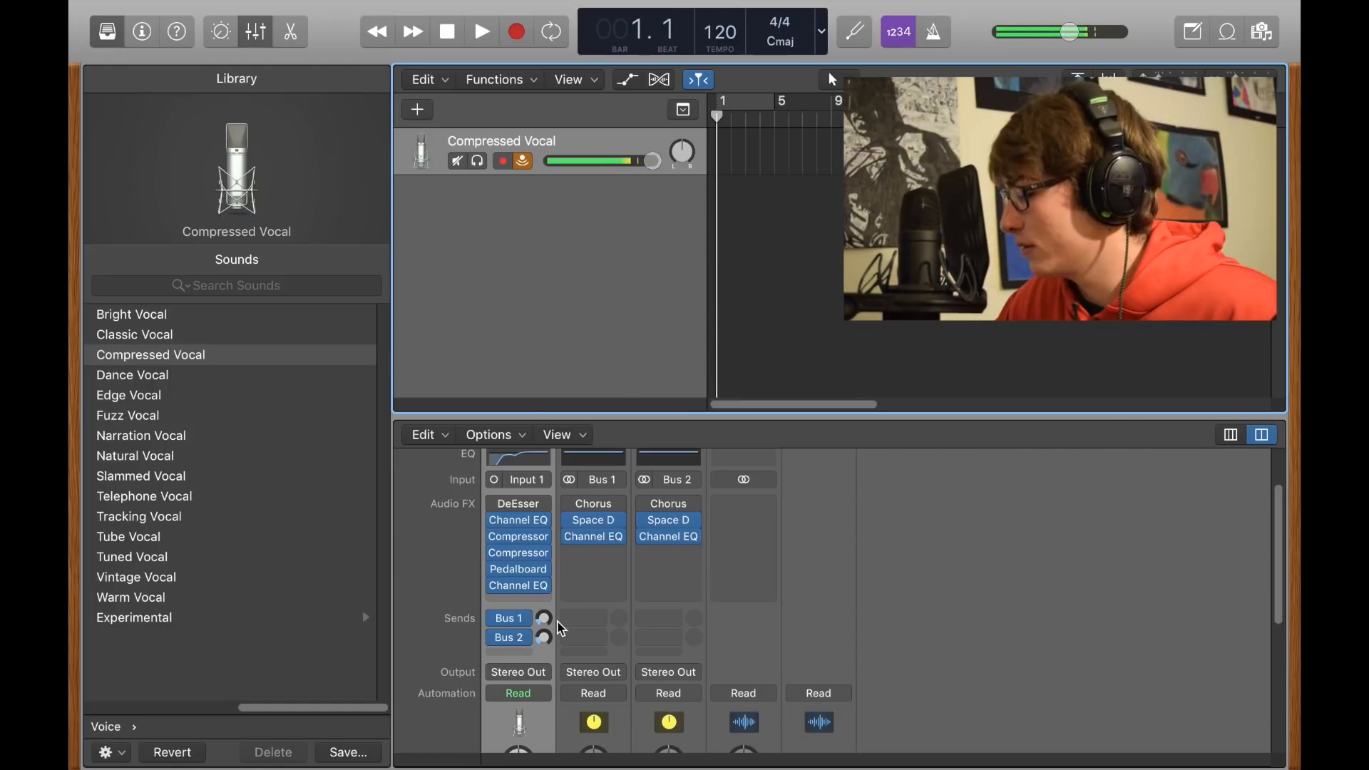